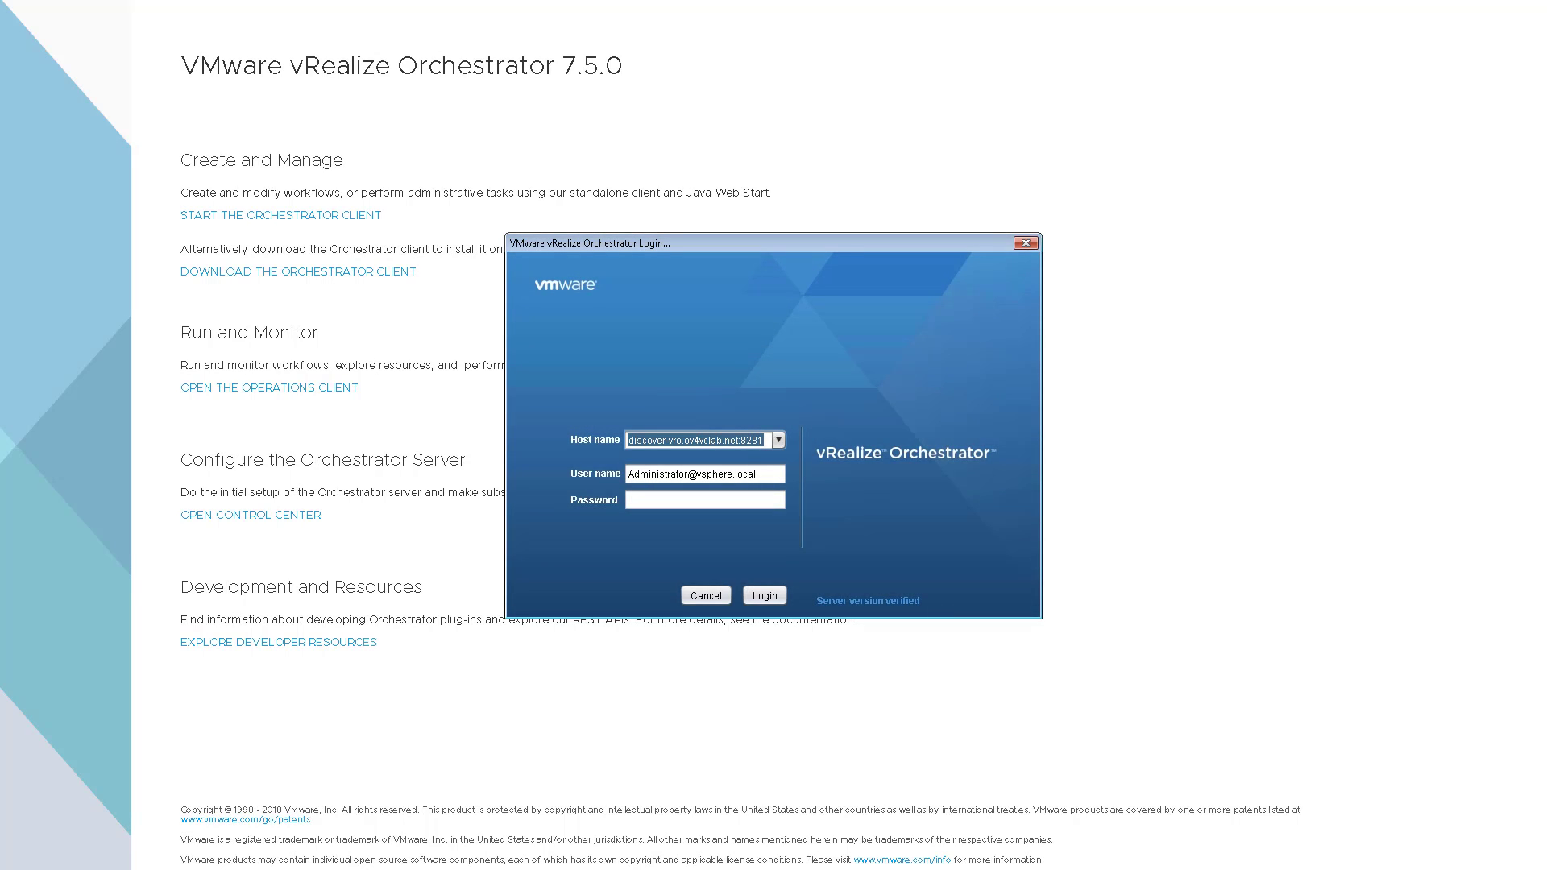
mouse_move(746, 501)
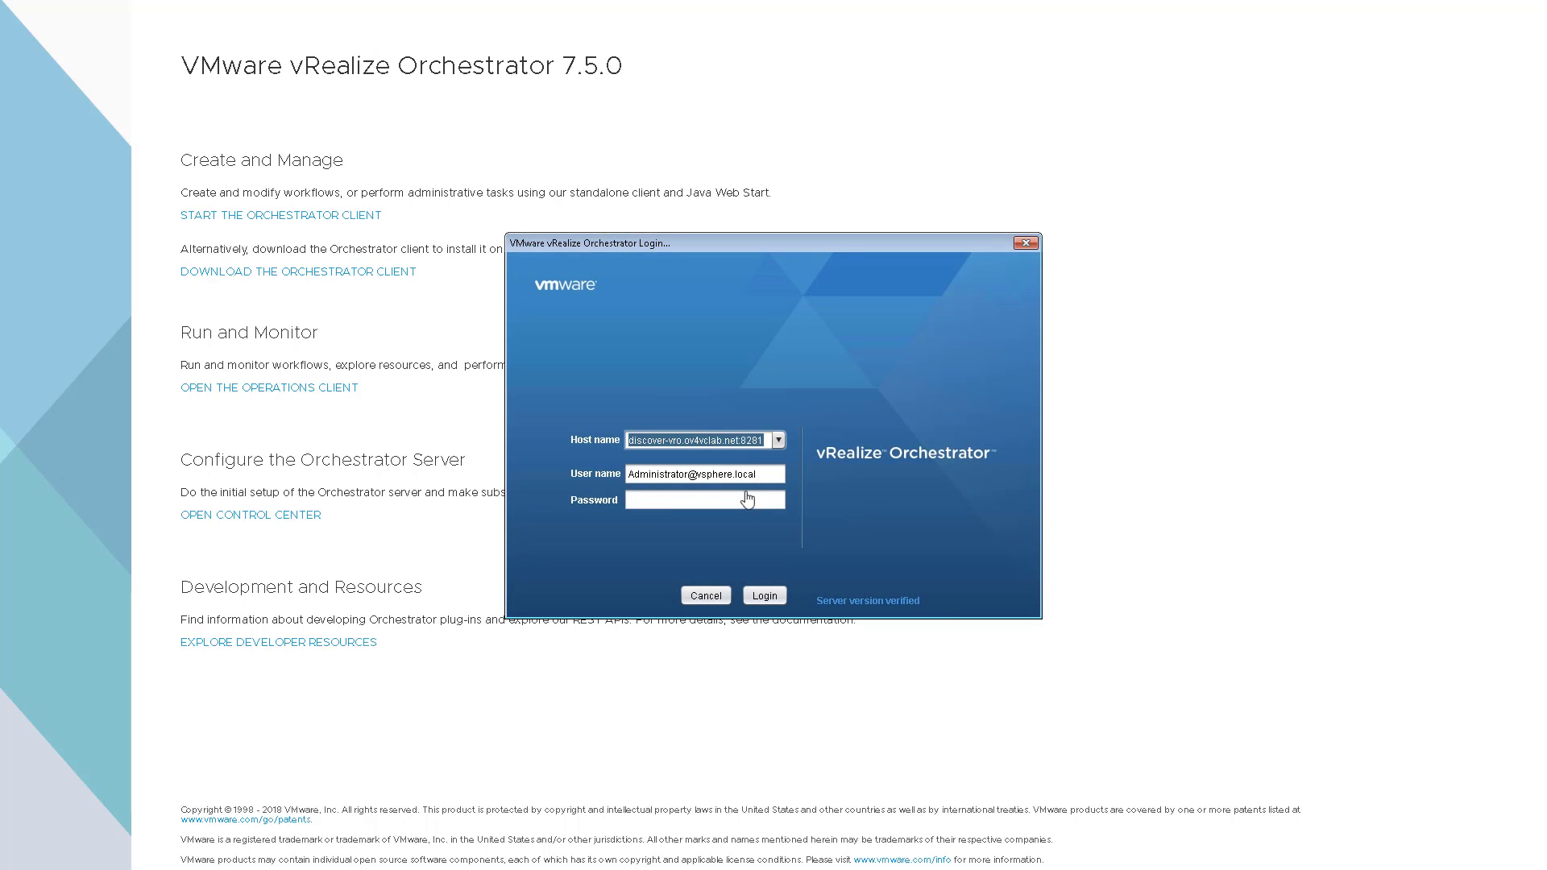
- Enter the administrator password in the Orchestrator login dialog
type("***")
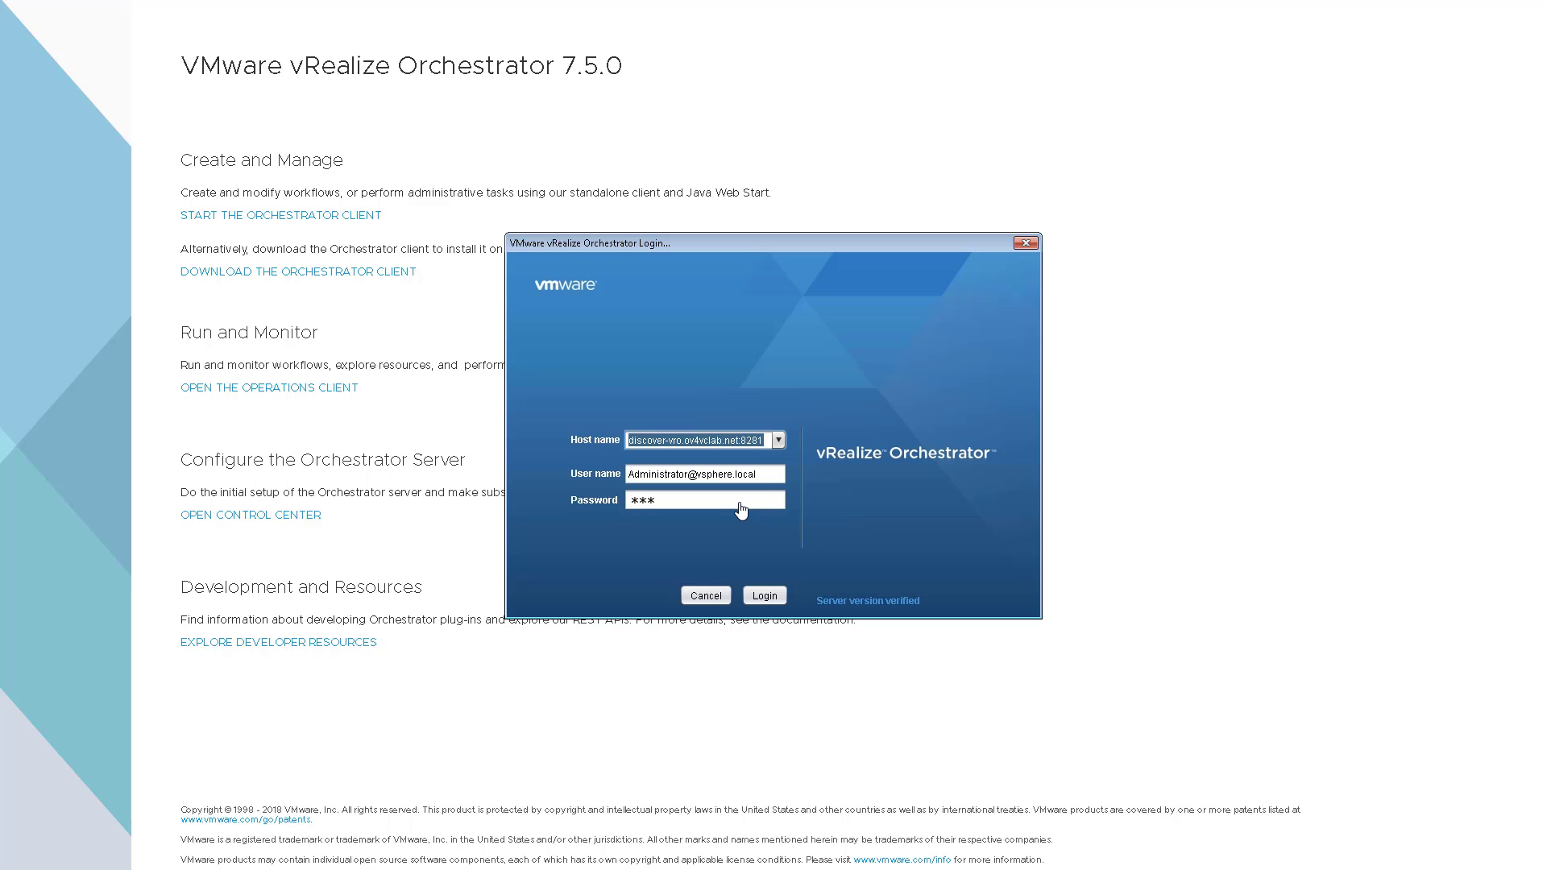
type("**")
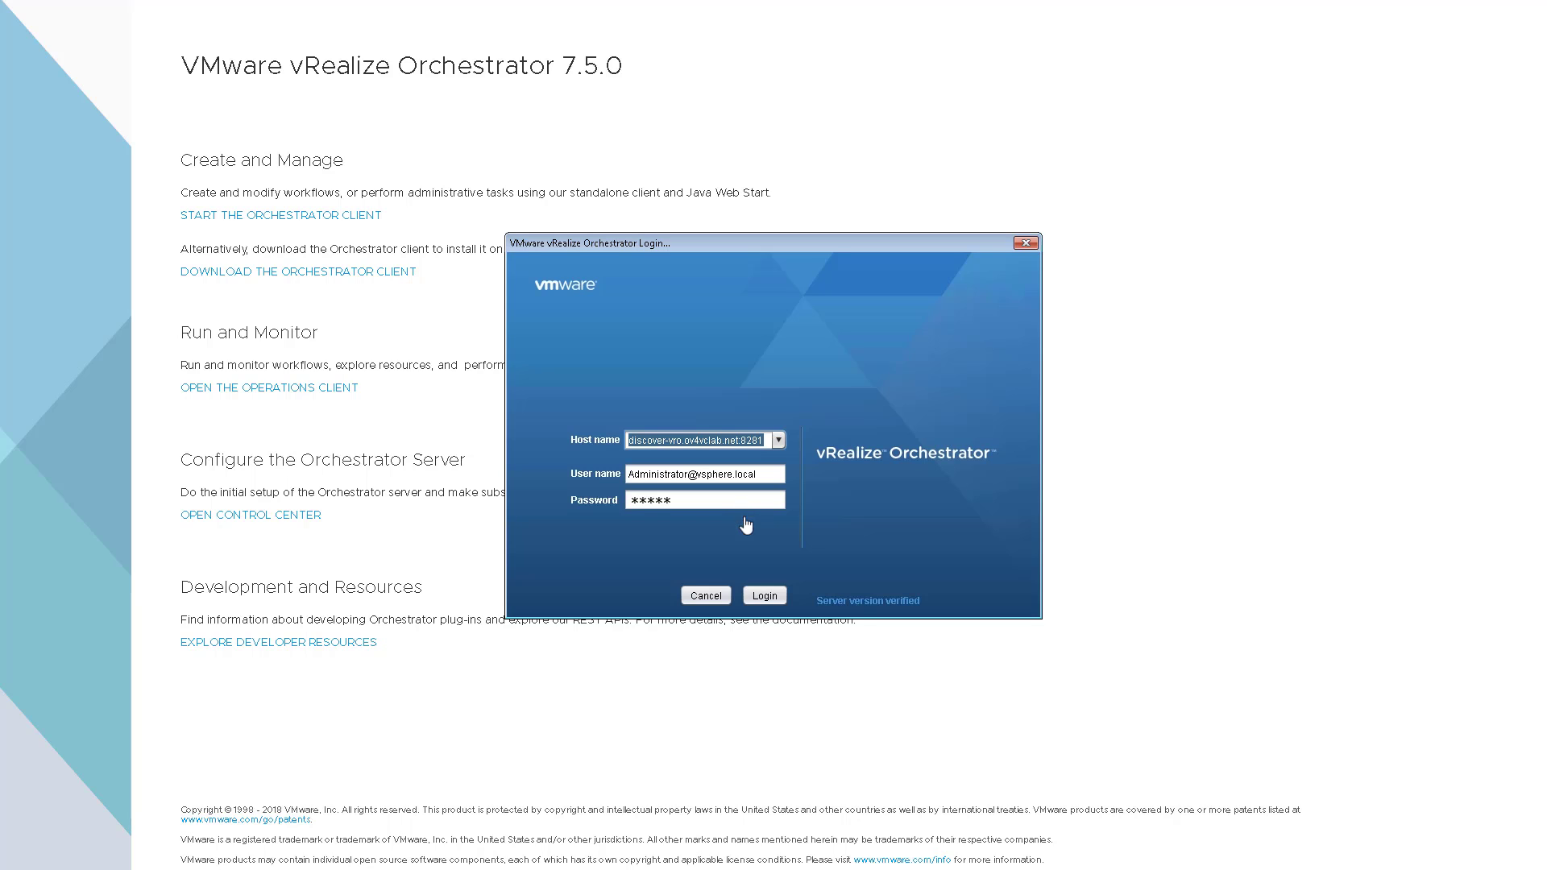
- Log in and browse Library > HPE OneView to the Update Cluster firmware workflow
left_click(764, 595)
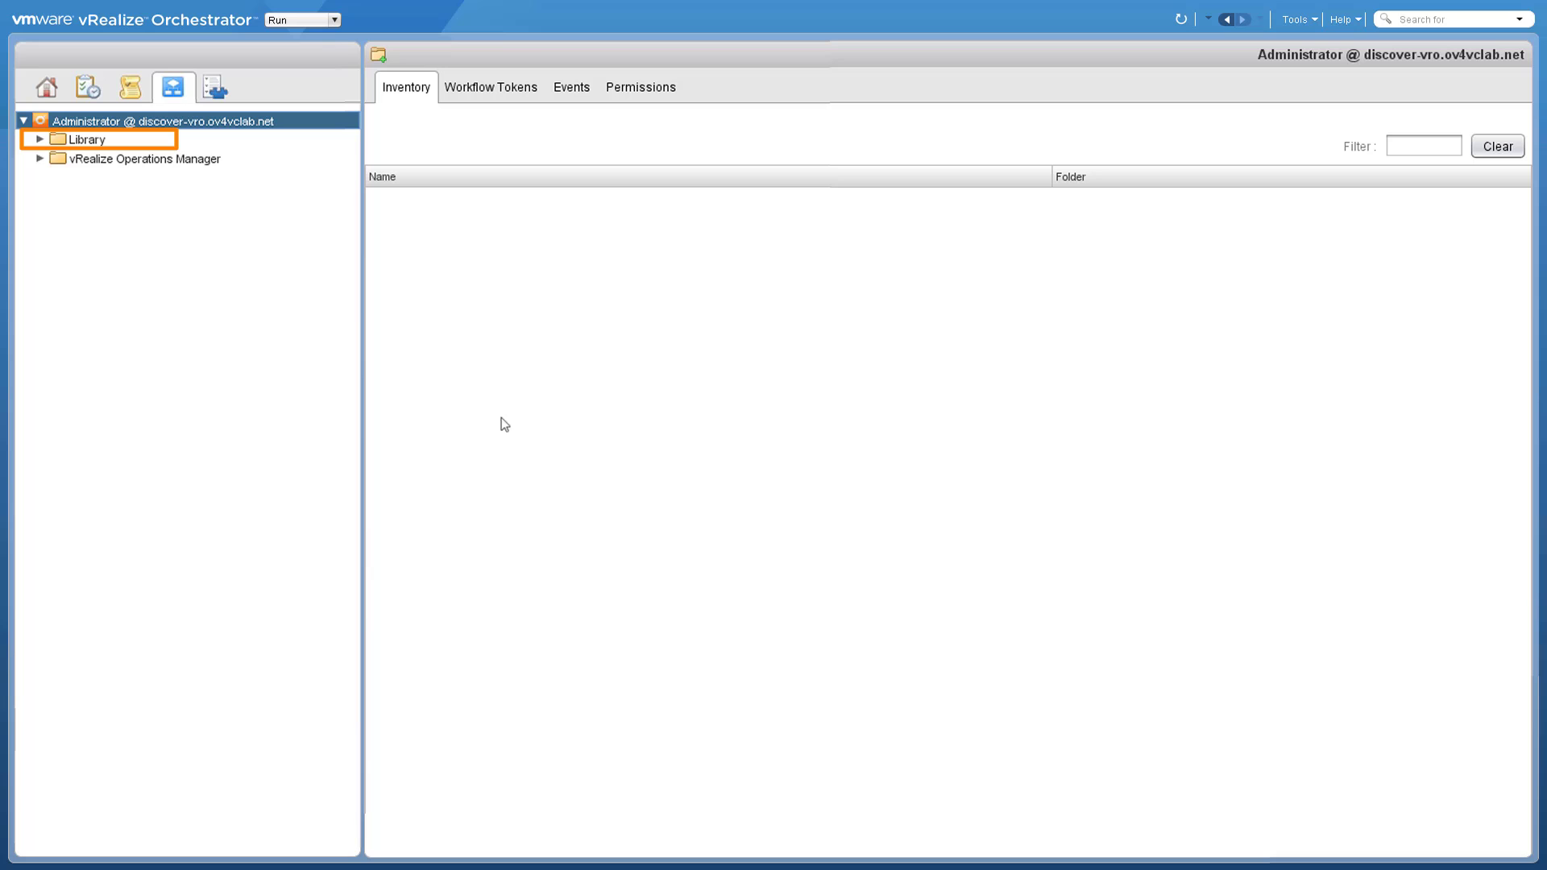
left_click(39, 139)
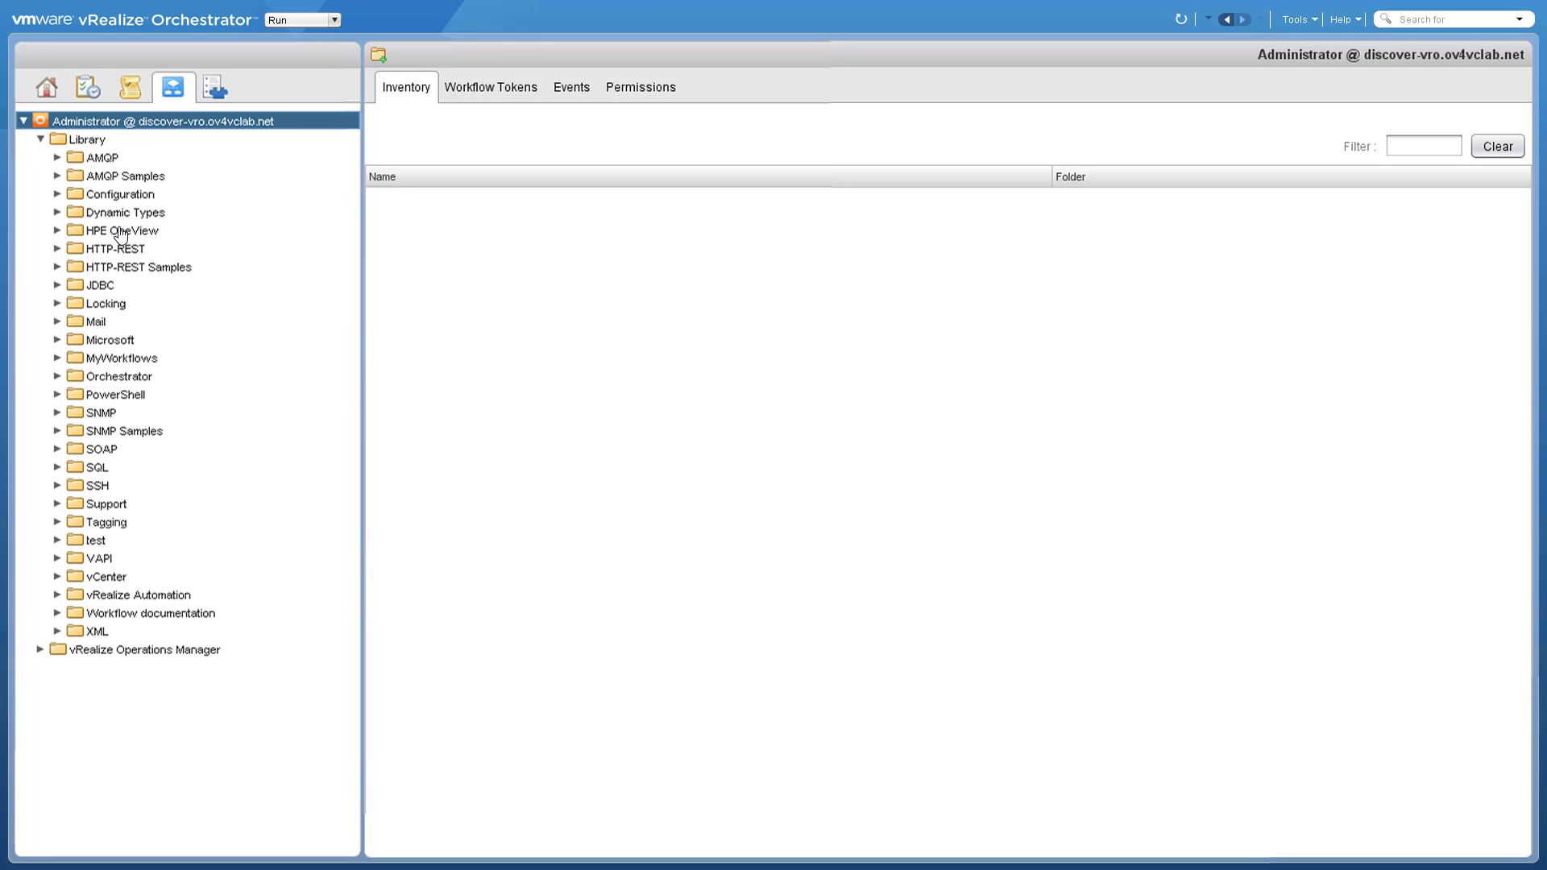
left_click(57, 230)
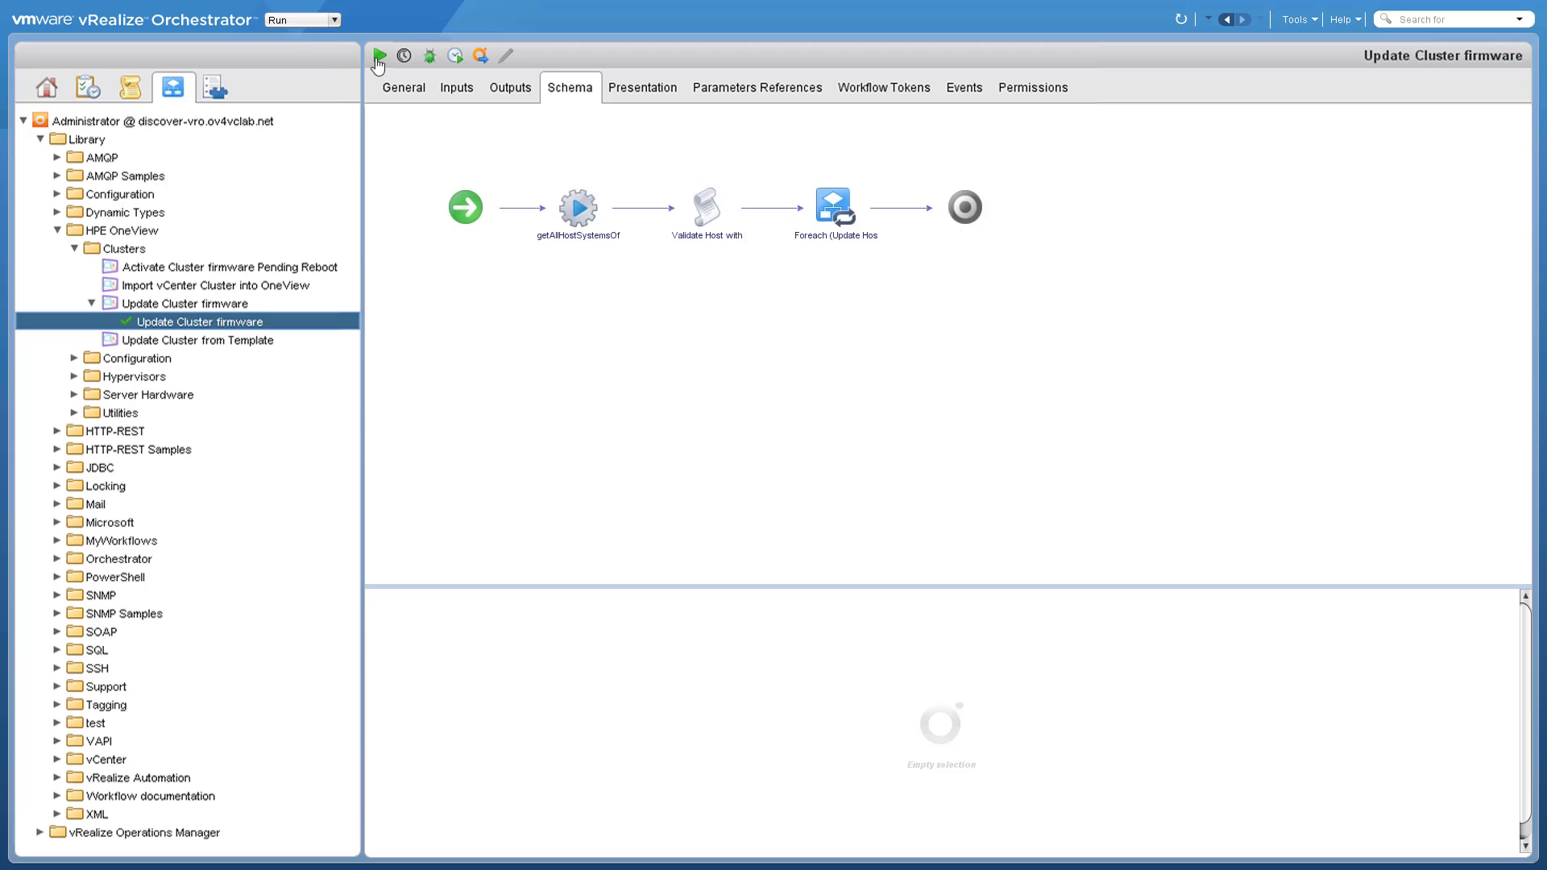
- Start Update Cluster firmware and pick vRO Cluster from the vCenter inventory
left_click(378, 55)
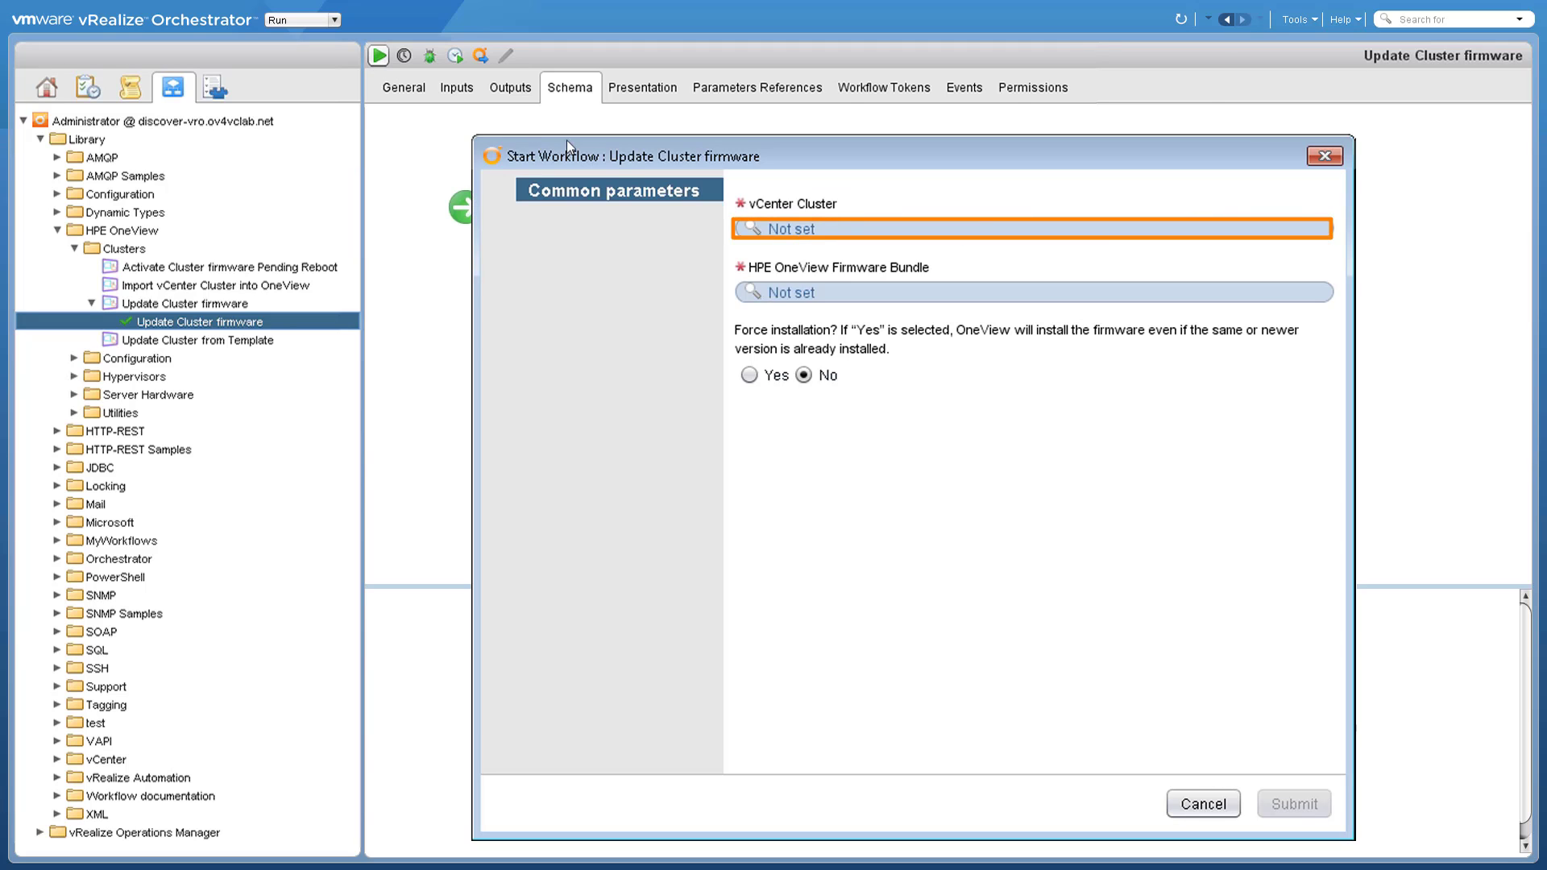
left_click(1032, 228)
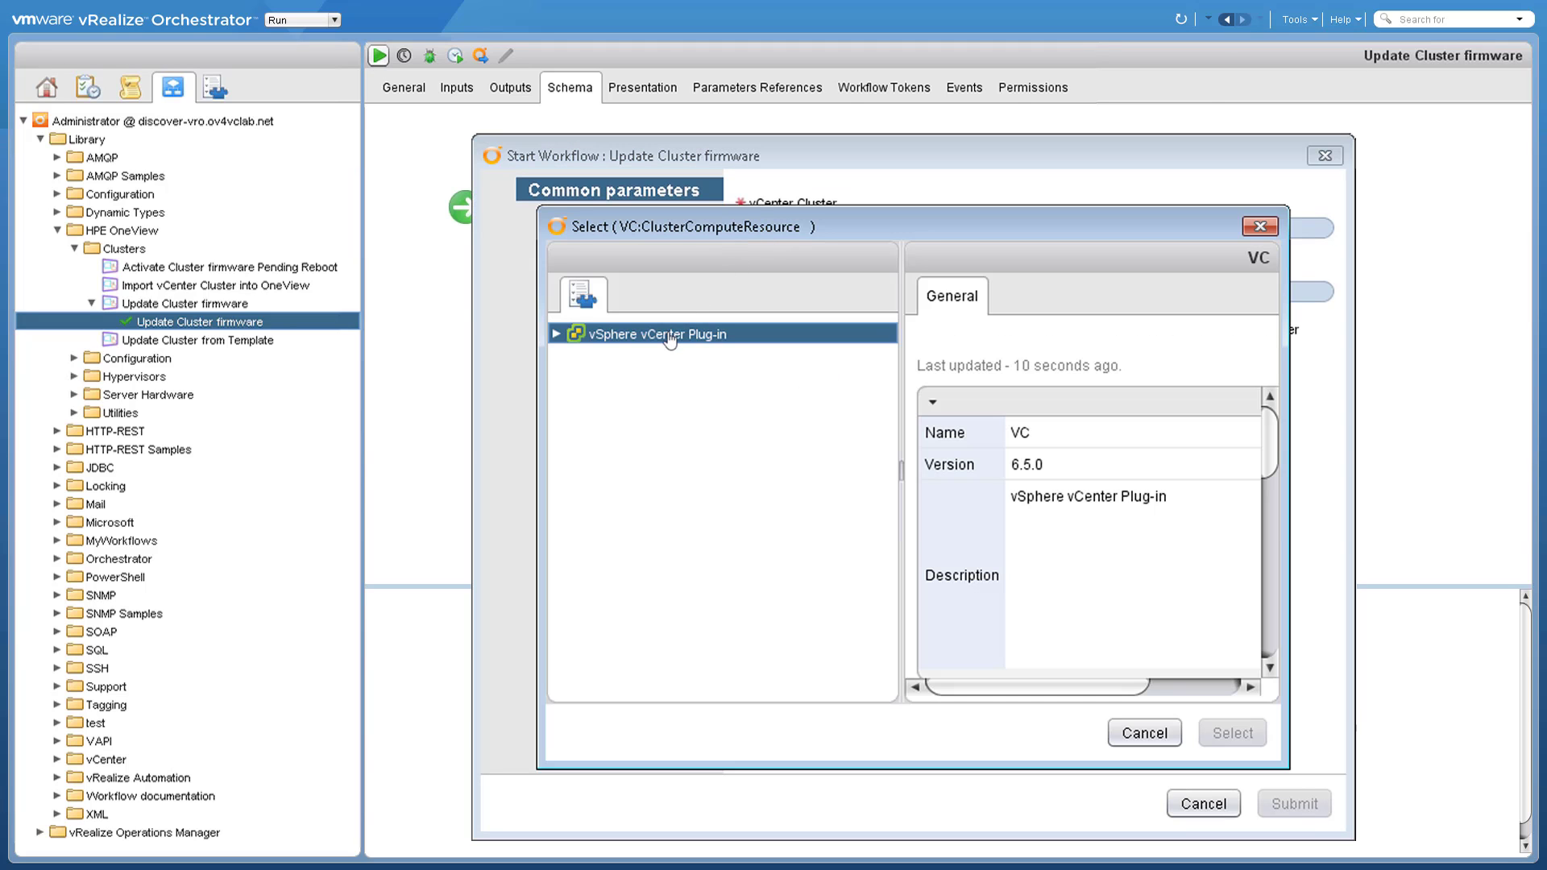
left_click(557, 333)
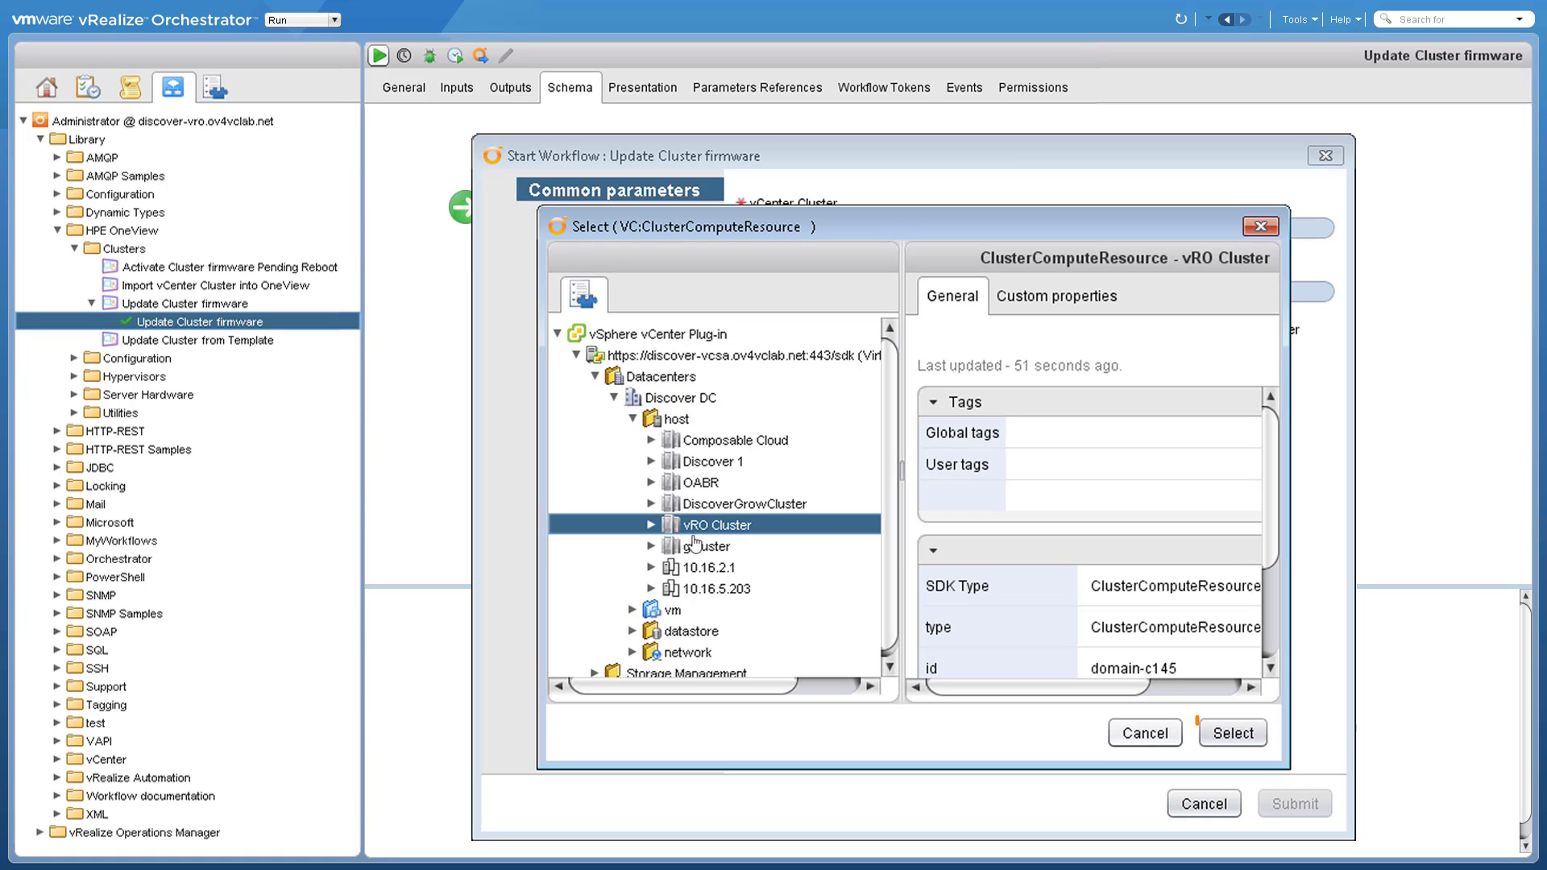
left_click(1232, 733)
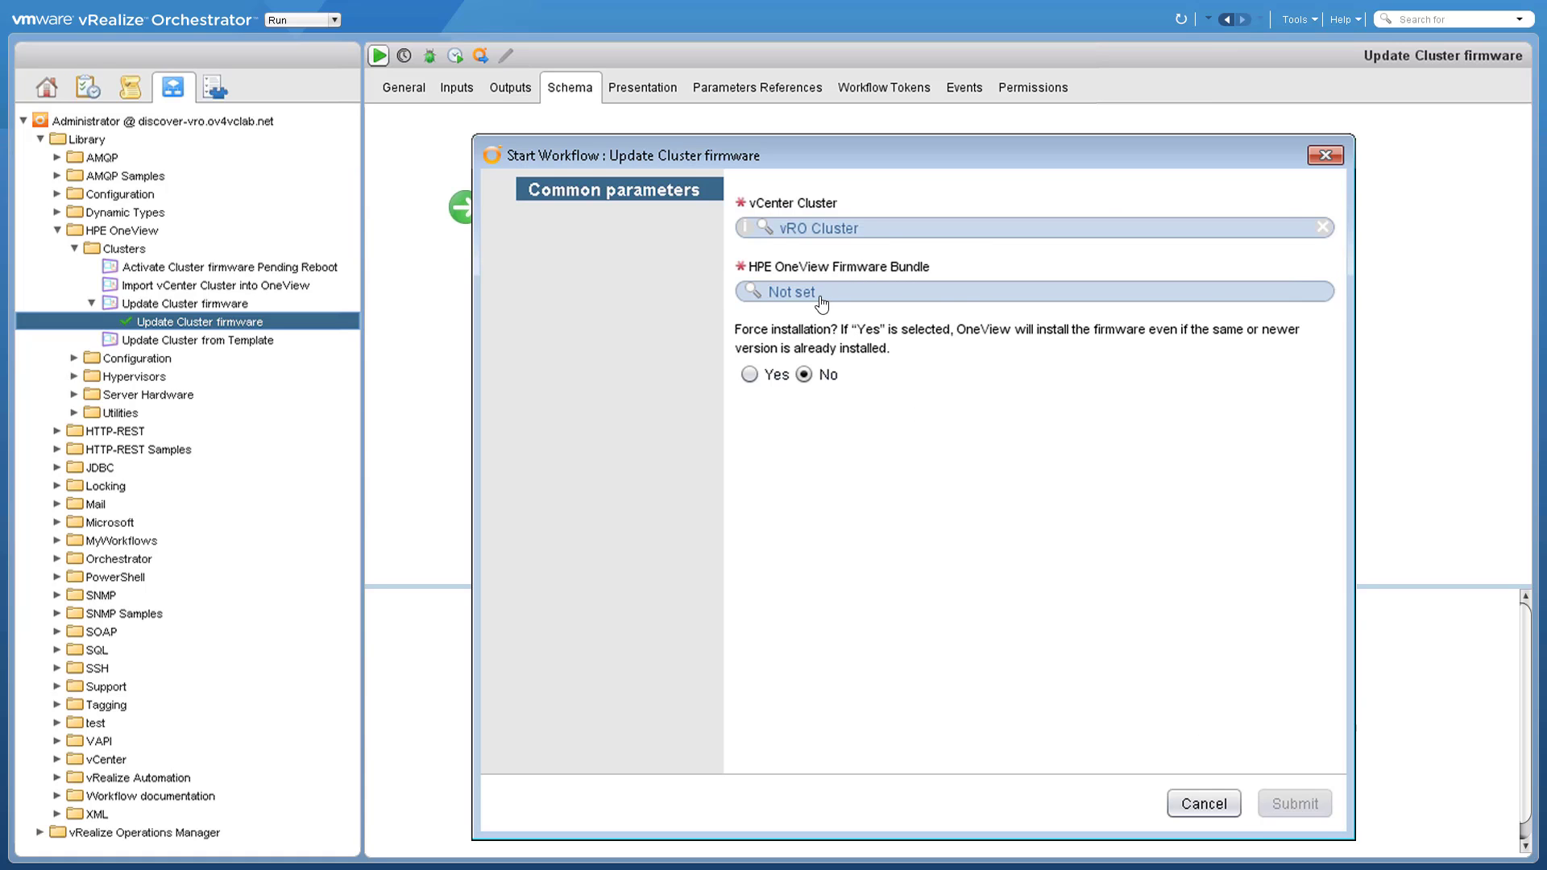
- Select the Full SPP firmware baseline as the bundle and submit the run
left_click(1034, 291)
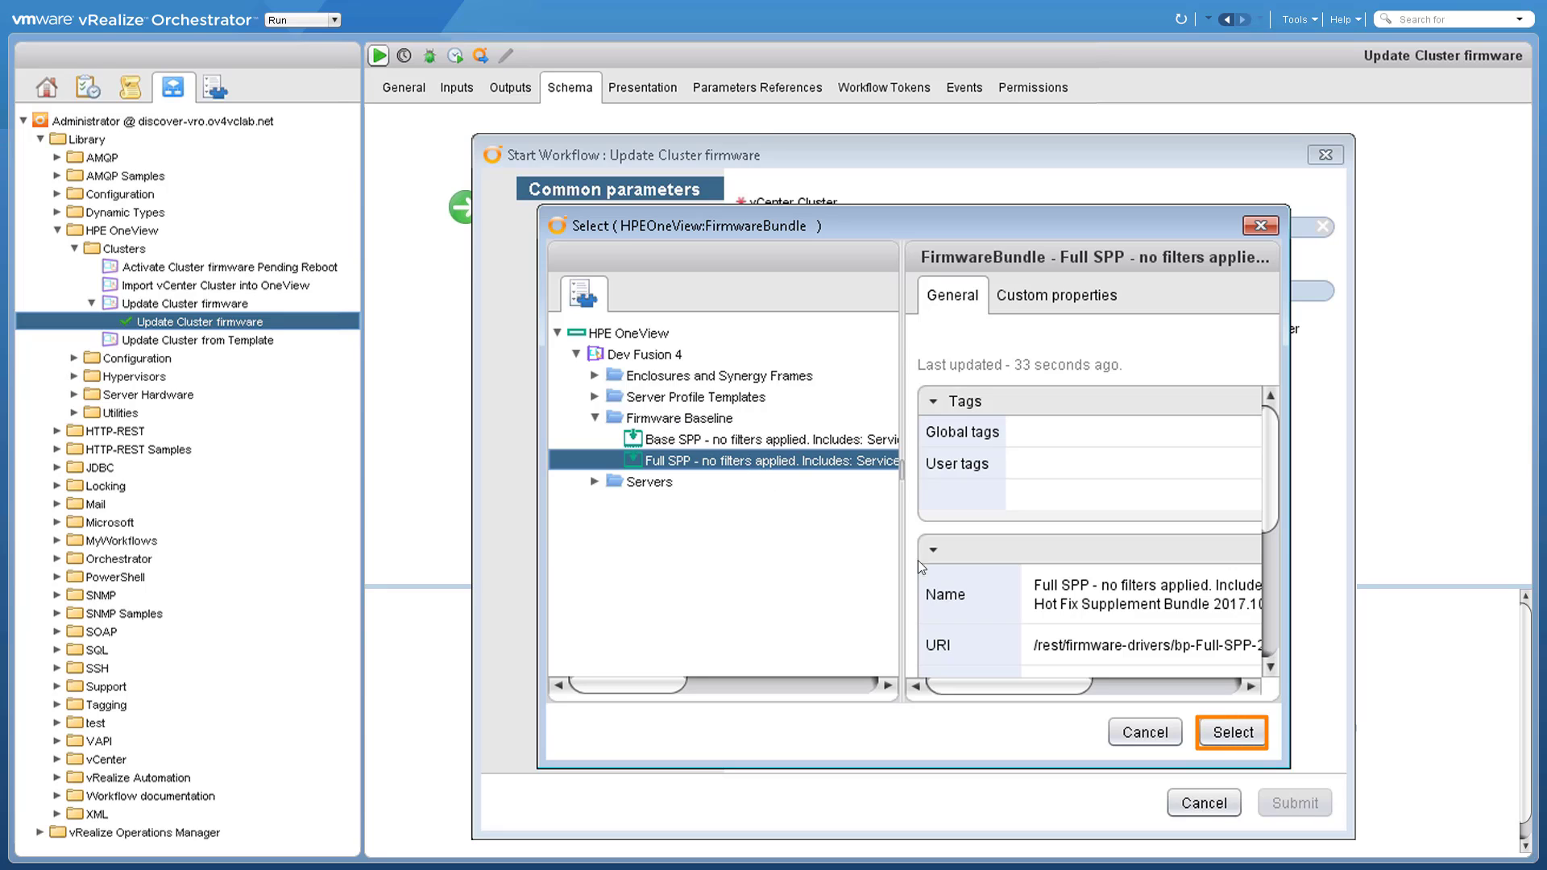
left_click(1230, 732)
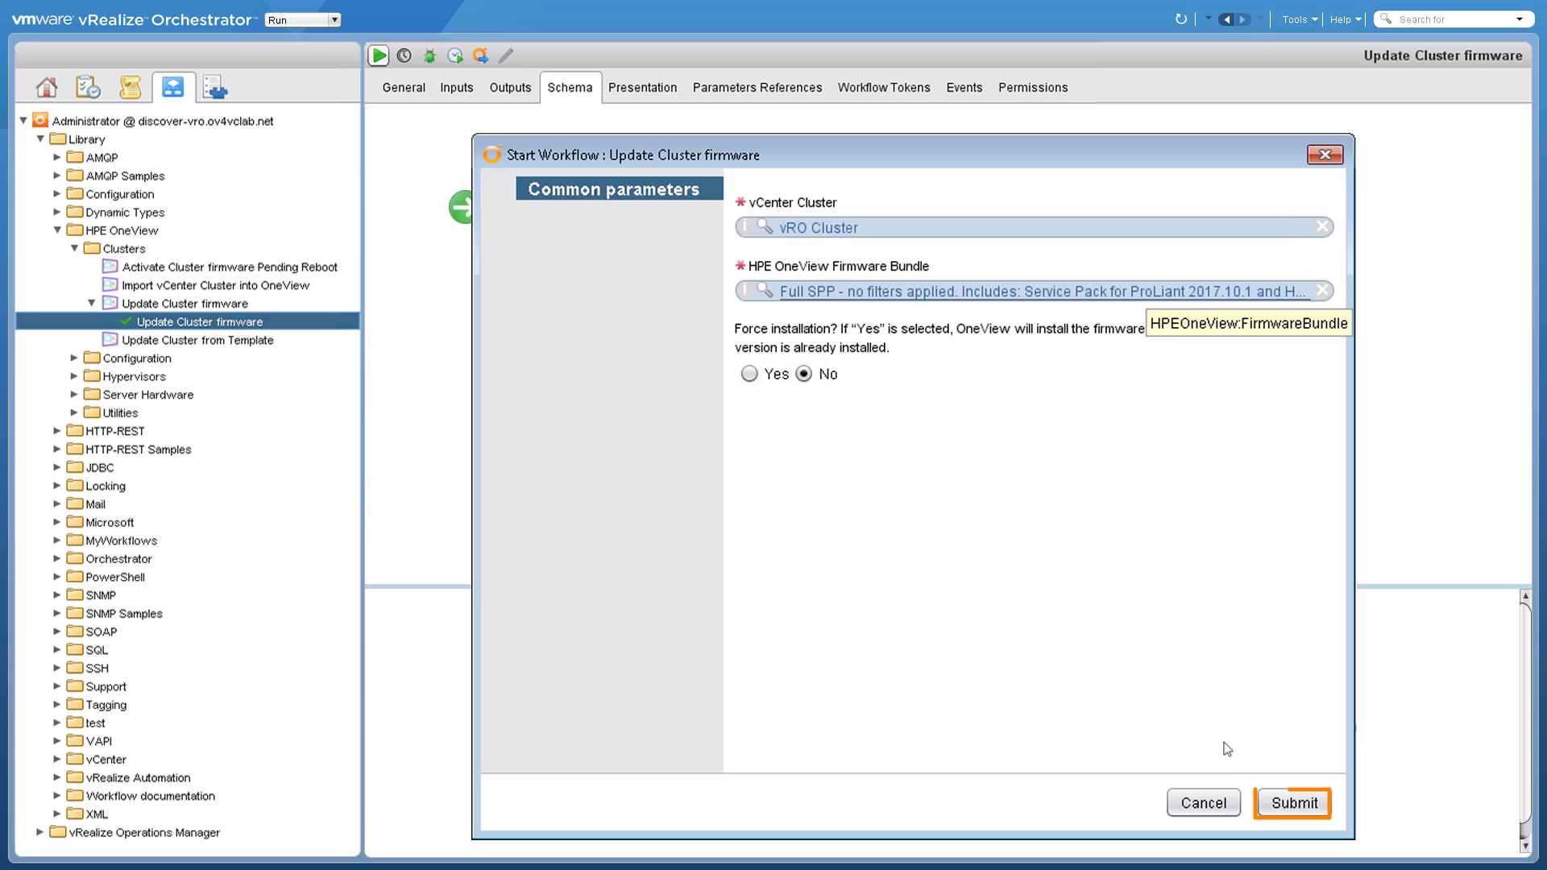
left_click(1293, 803)
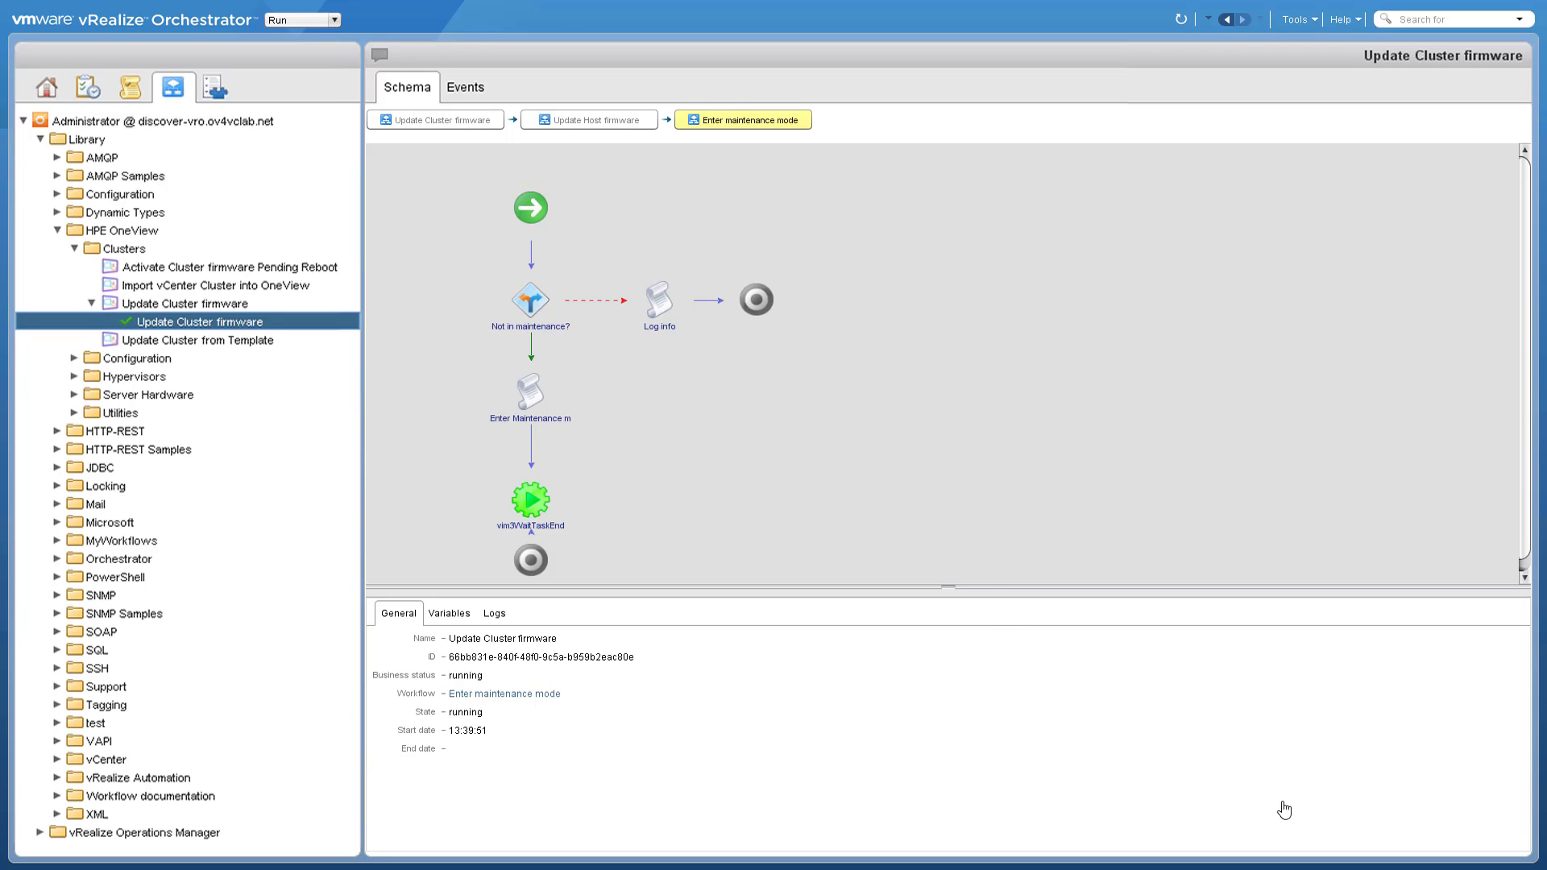
- Return to the Update Cluster firmware run to view its completed state
left_click(441, 119)
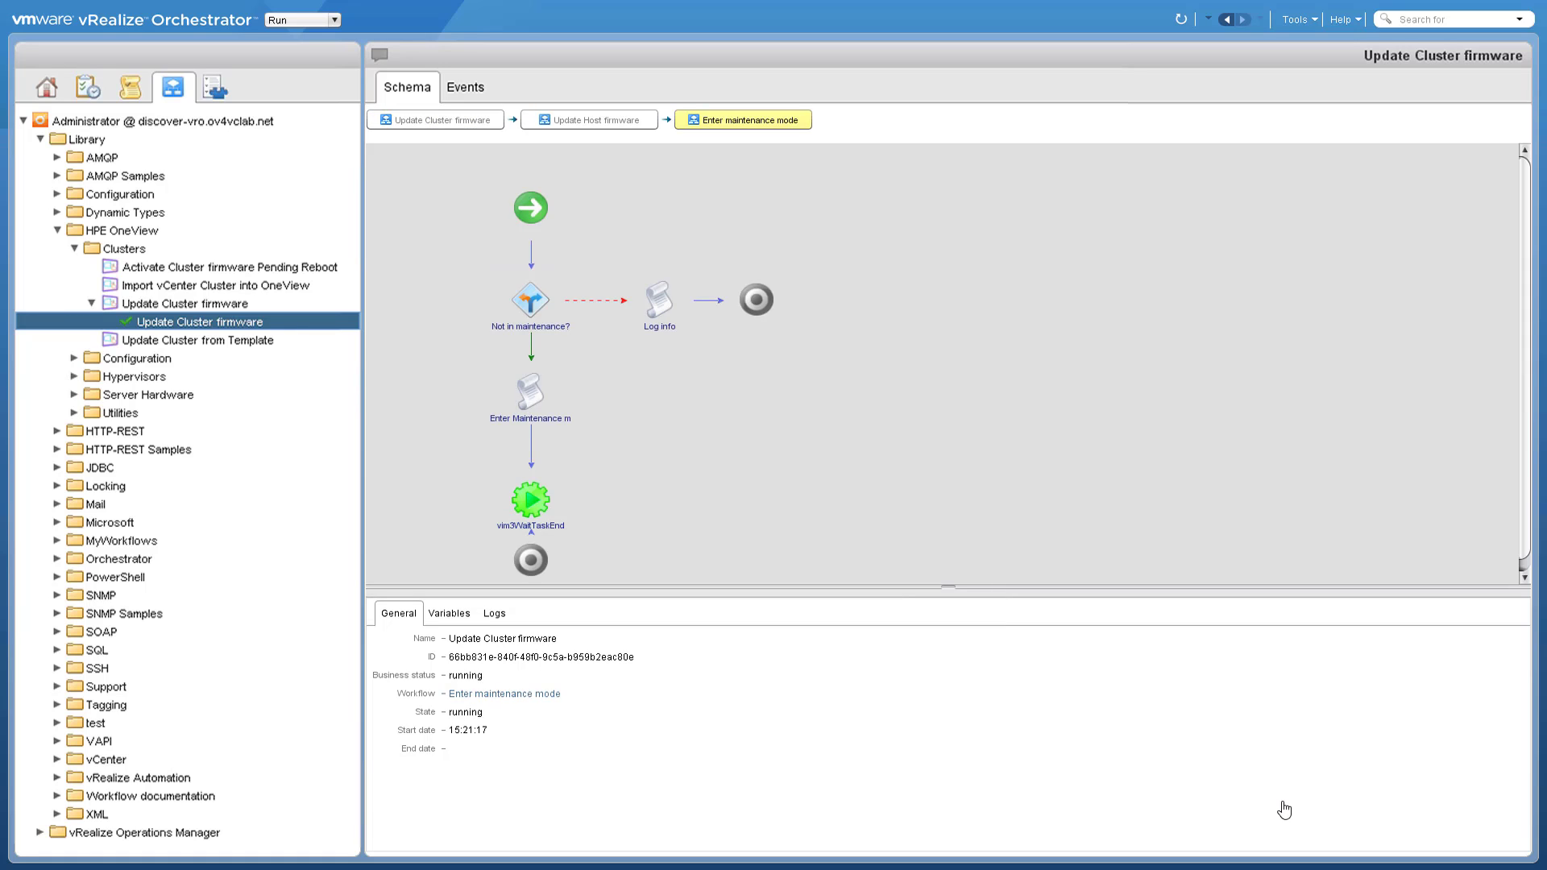
left_click(436, 120)
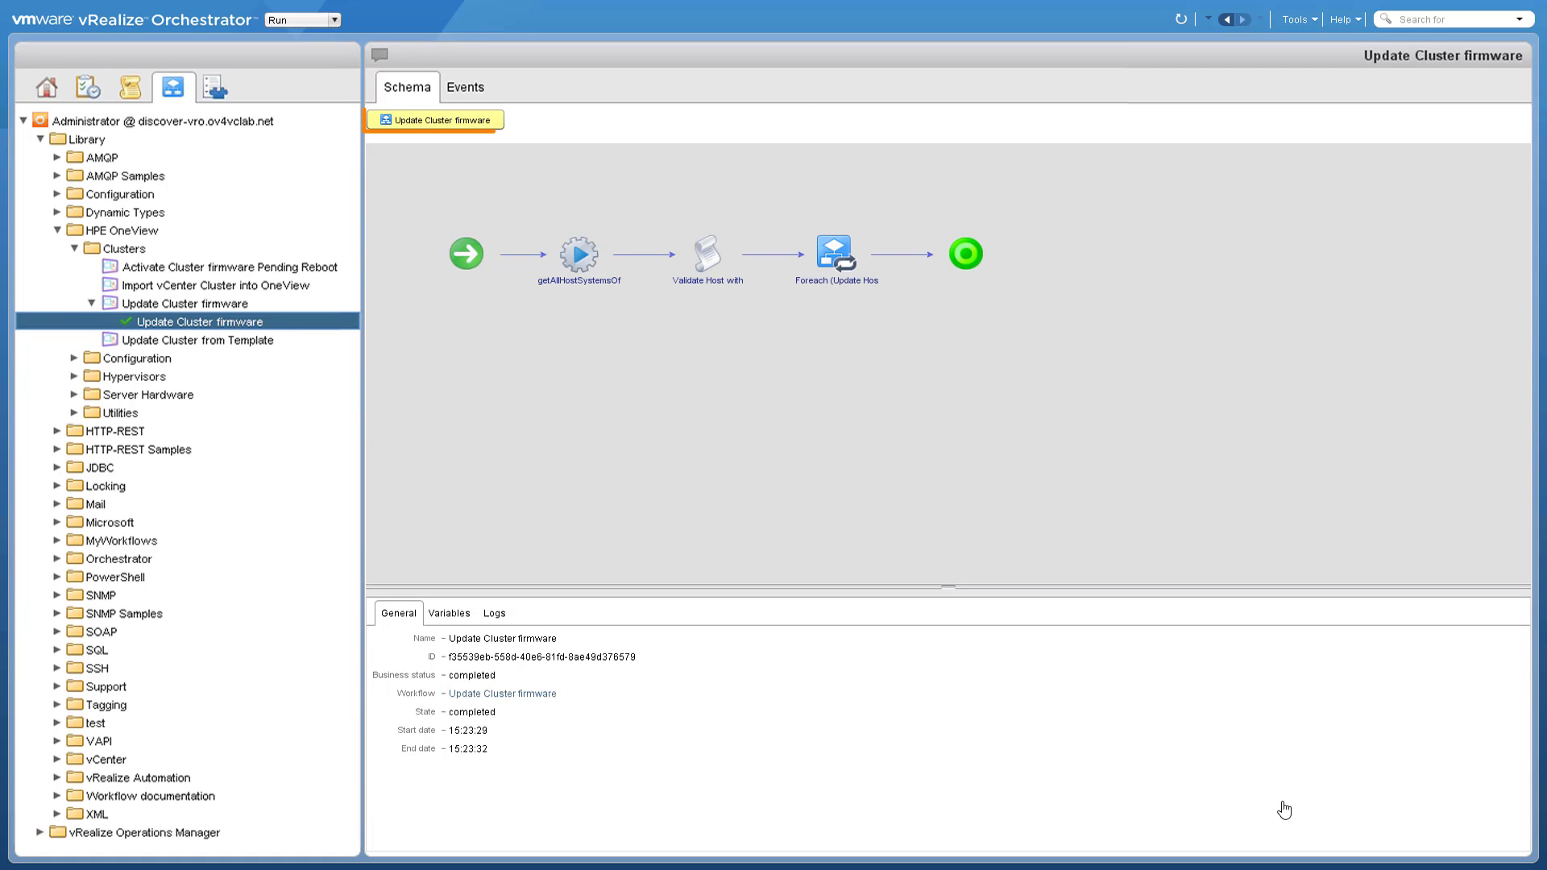